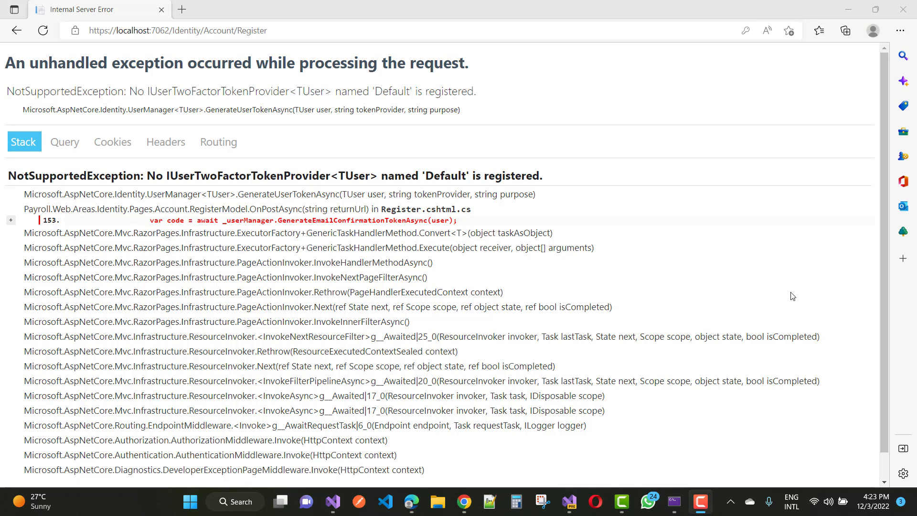
pyautogui.moveTo(480, 381)
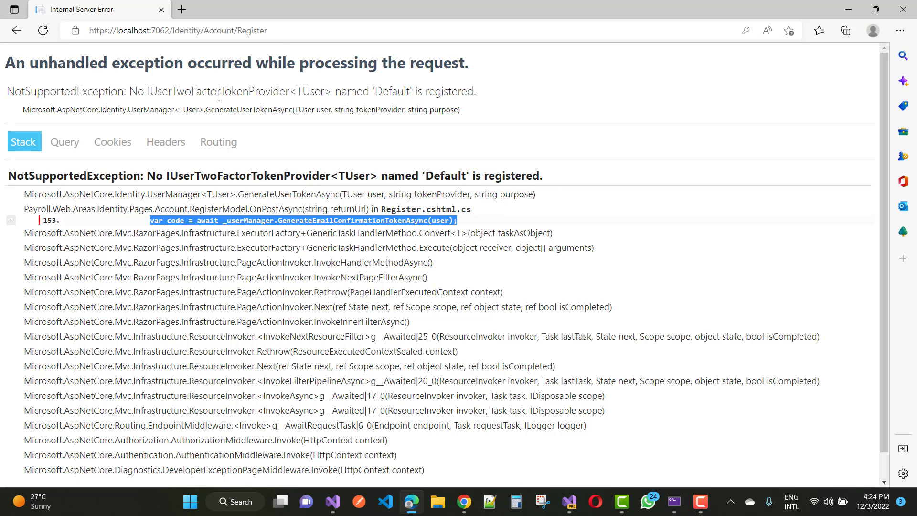
pyautogui.moveTo(472, 98)
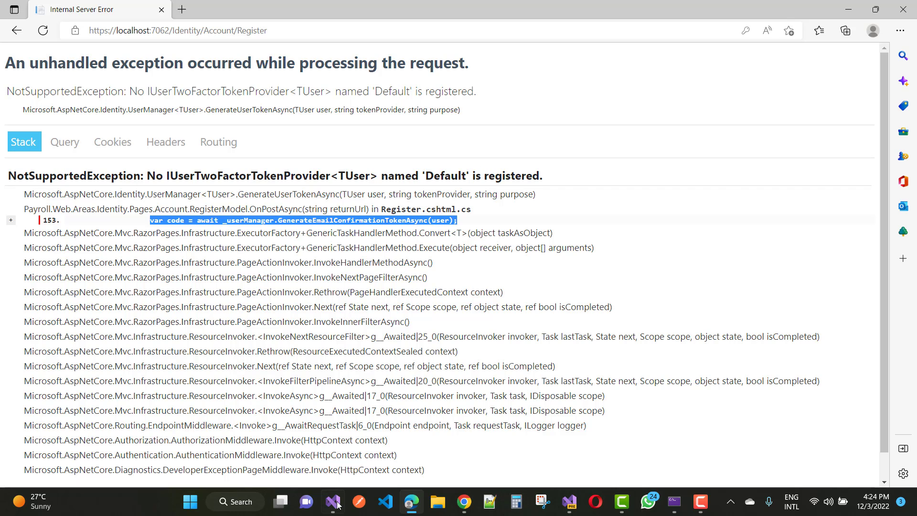
# Append .AddDefaultTokenProviders() after AddIdentity<IdentityUser, IdentityRole>() in IdentityServiceExtension.cs and save
pyautogui.click(332, 501)
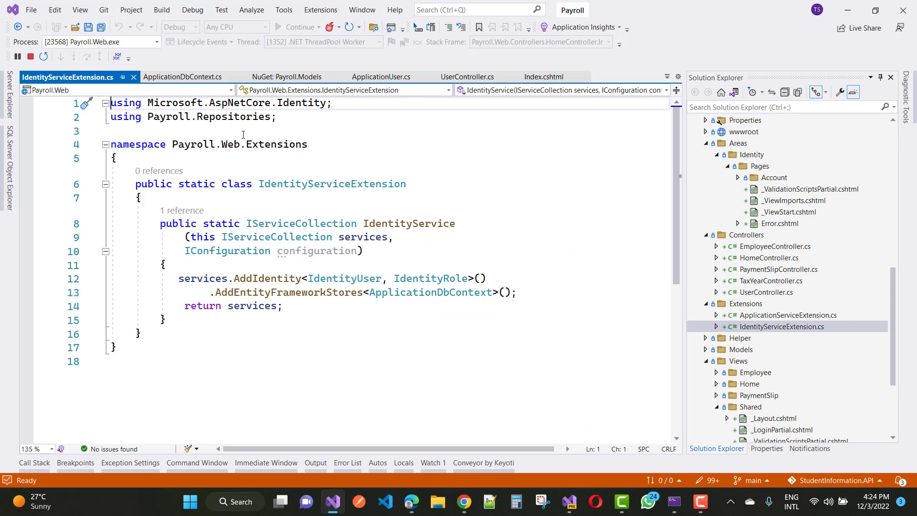
pyautogui.scroll(-3)
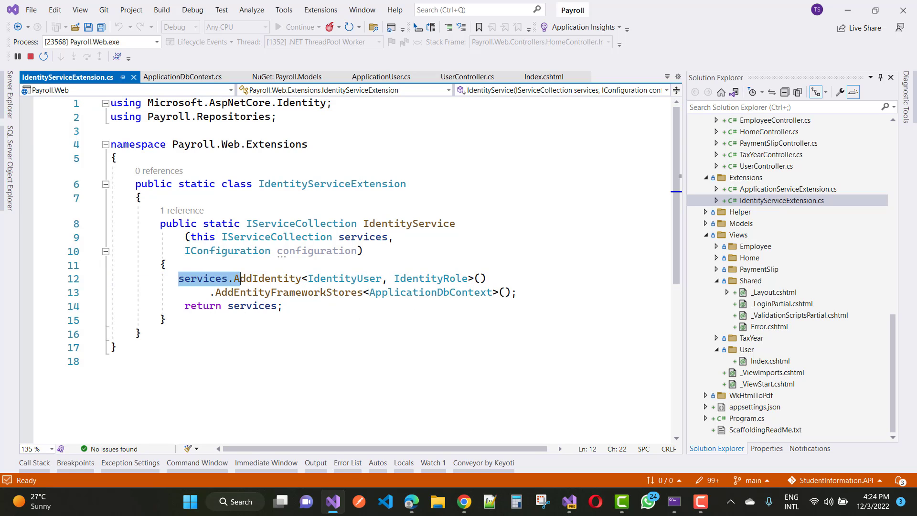
pyautogui.click(338, 293)
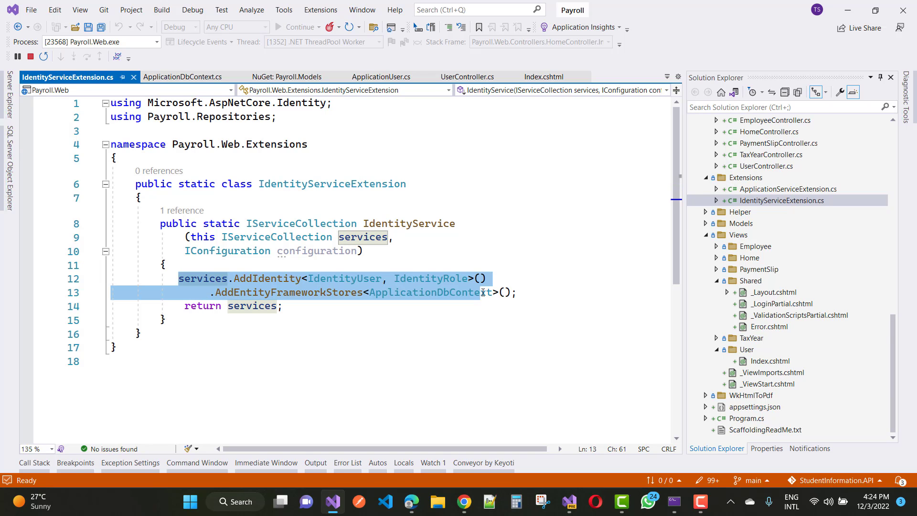
pyautogui.click(488, 278)
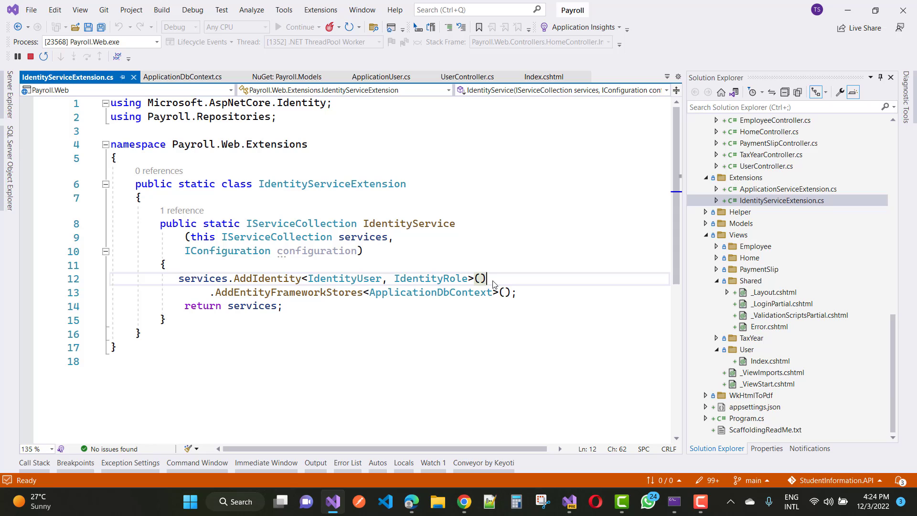
pyautogui.write('.')
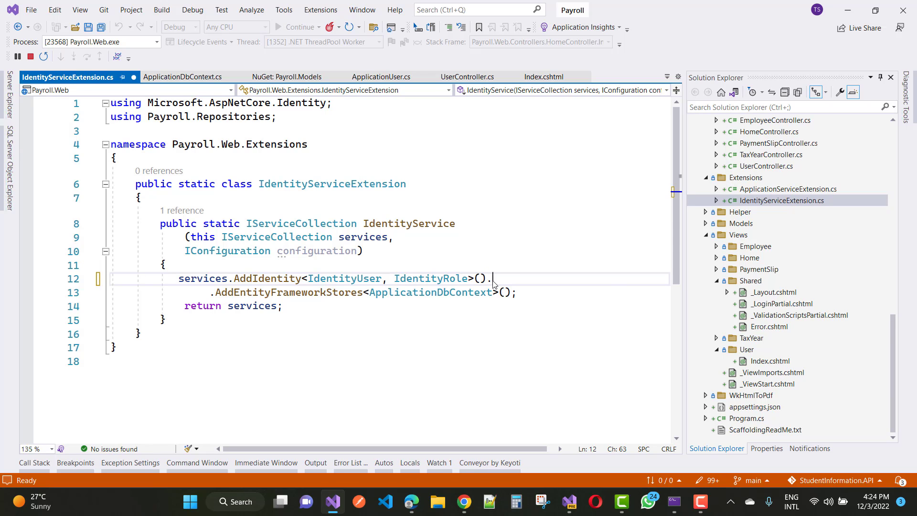
pyautogui.write('AddDefaultTokenProviders')
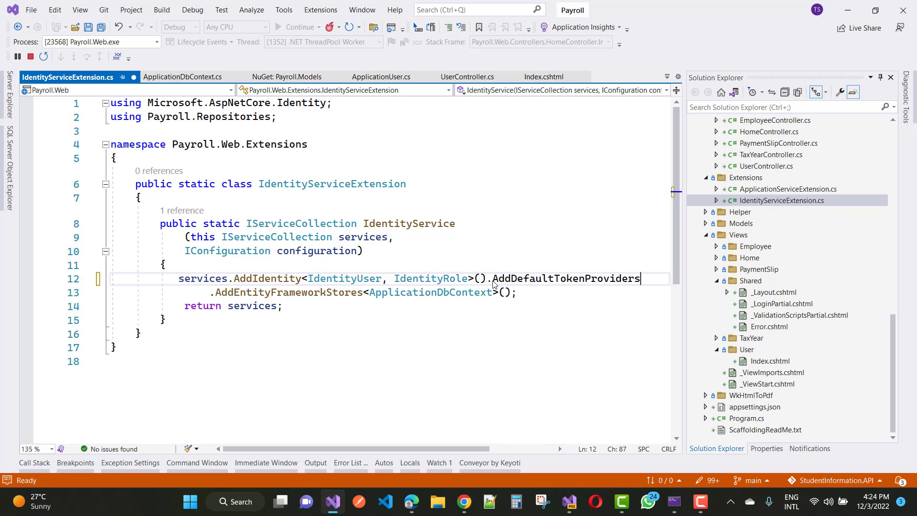
pyautogui.write('()')
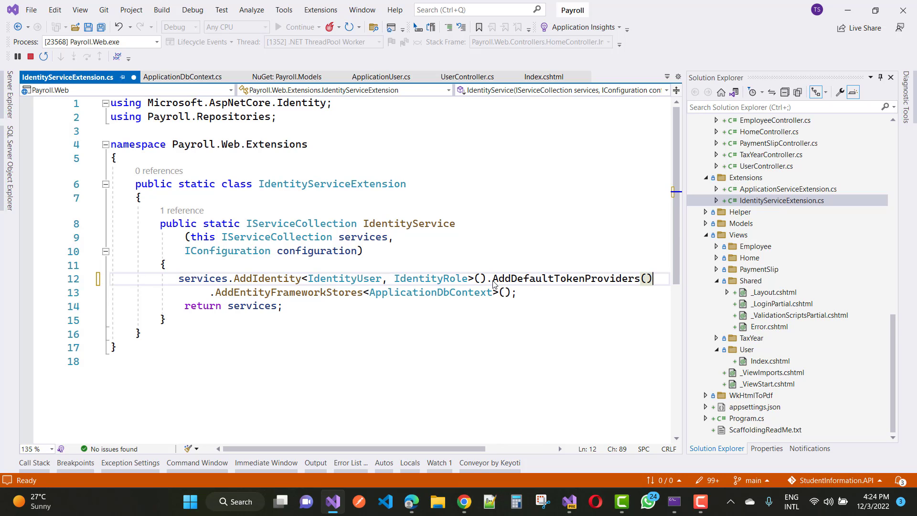
pyautogui.press('ctrl+s')
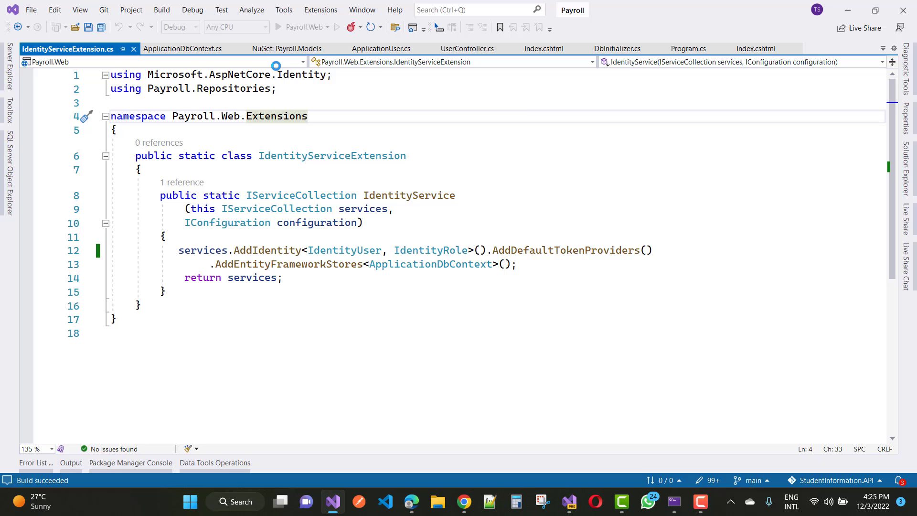
# Launch Payroll.Web under the debugger with the token provider fix applied
pyautogui.click(280, 27)
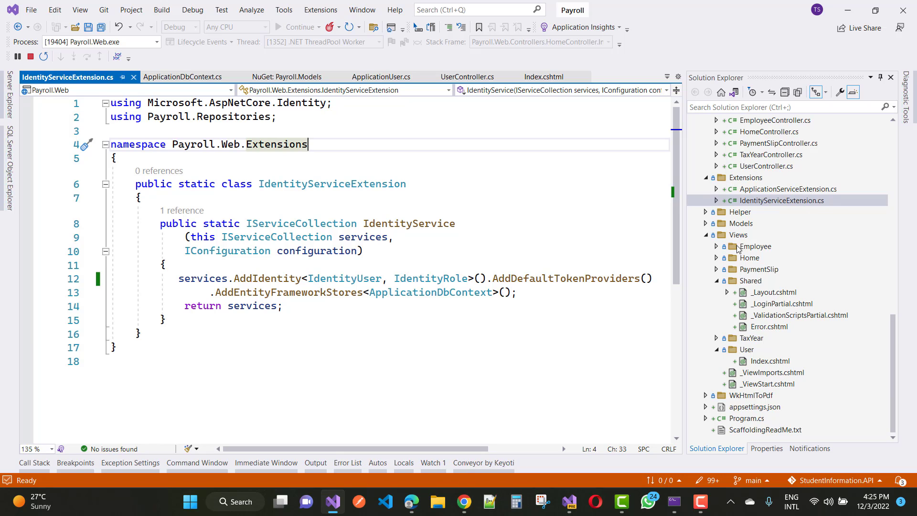
pyautogui.moveTo(757, 261)
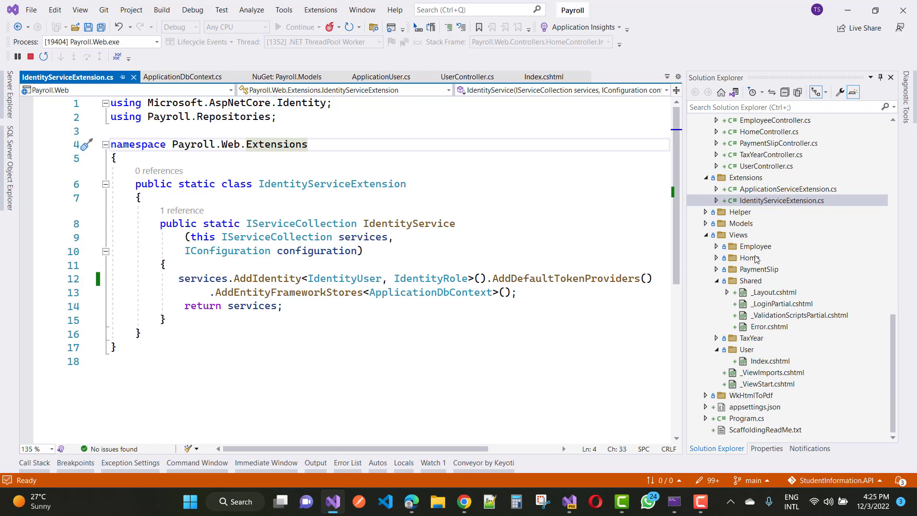
pyautogui.scroll(3)
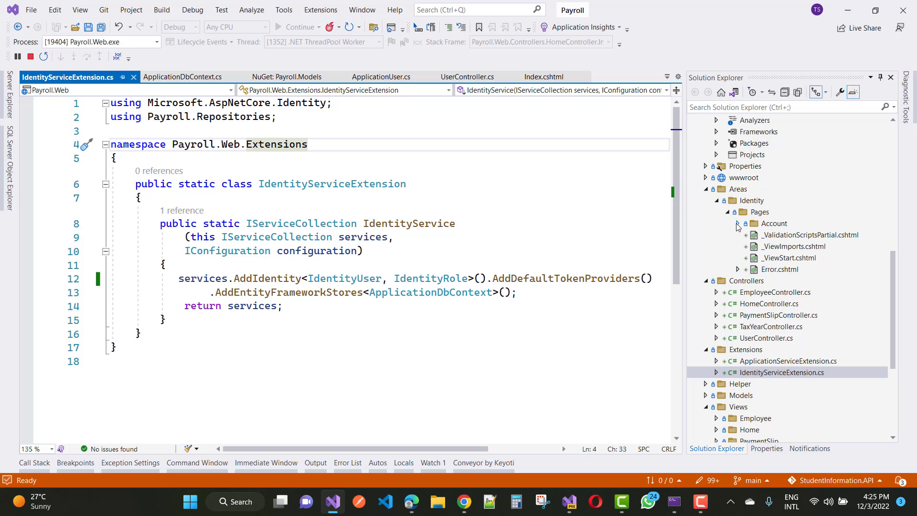
# Expand the Identity Account pages and review Register.cshtml.cs's OnPostAsync role-assignment code
pyautogui.click(737, 223)
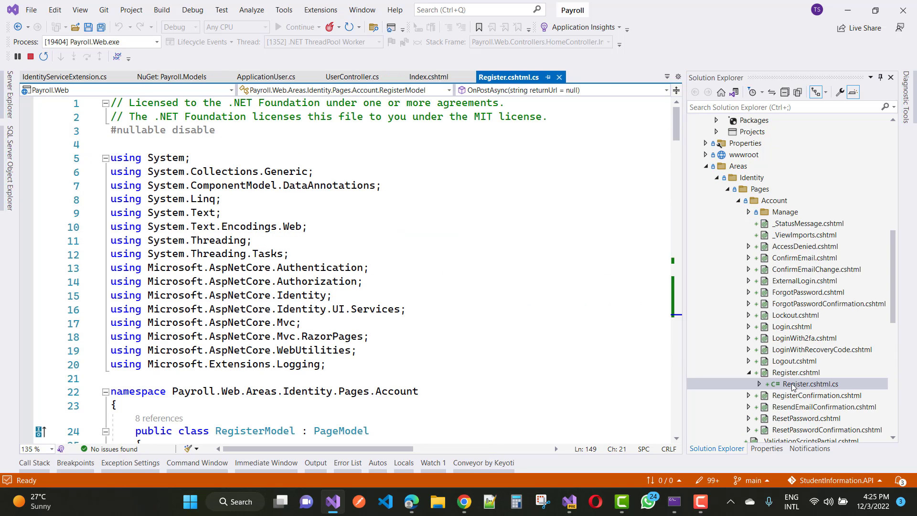
pyautogui.scroll(-3)
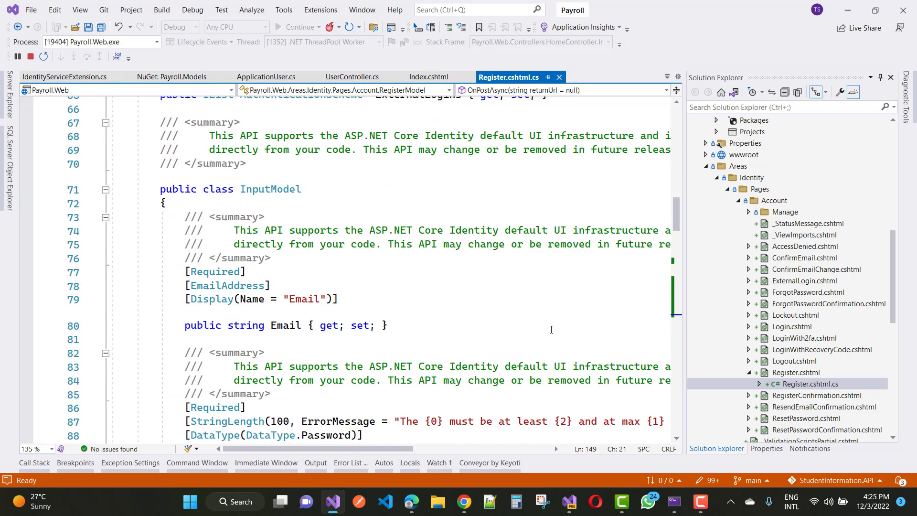
pyautogui.scroll(-3)
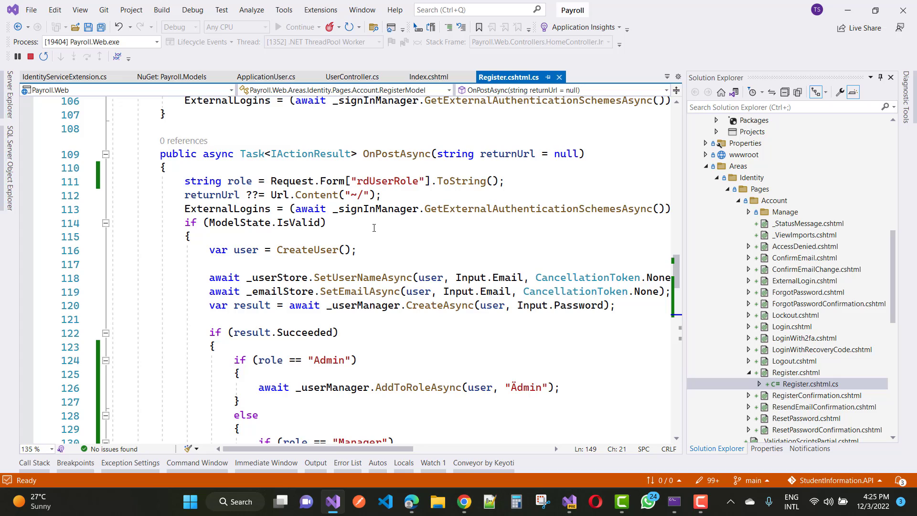
pyautogui.scroll(-3)
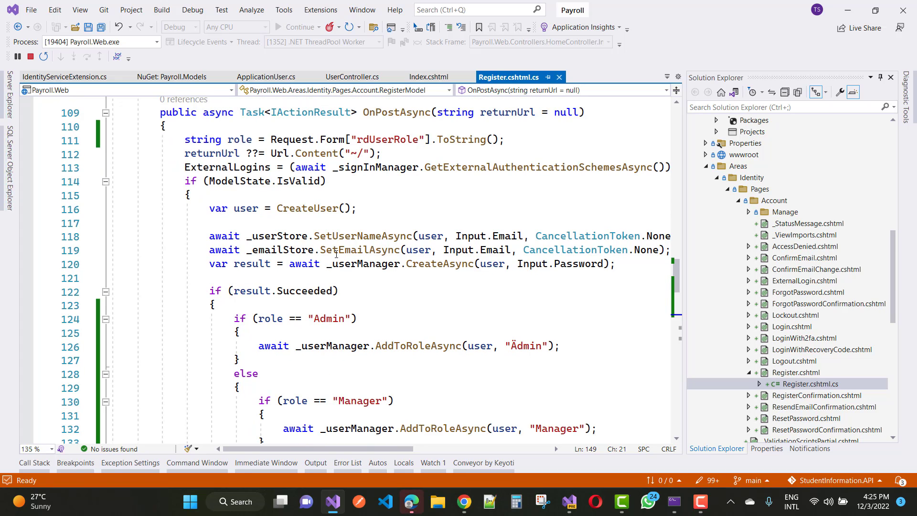
pyautogui.moveTo(363, 249)
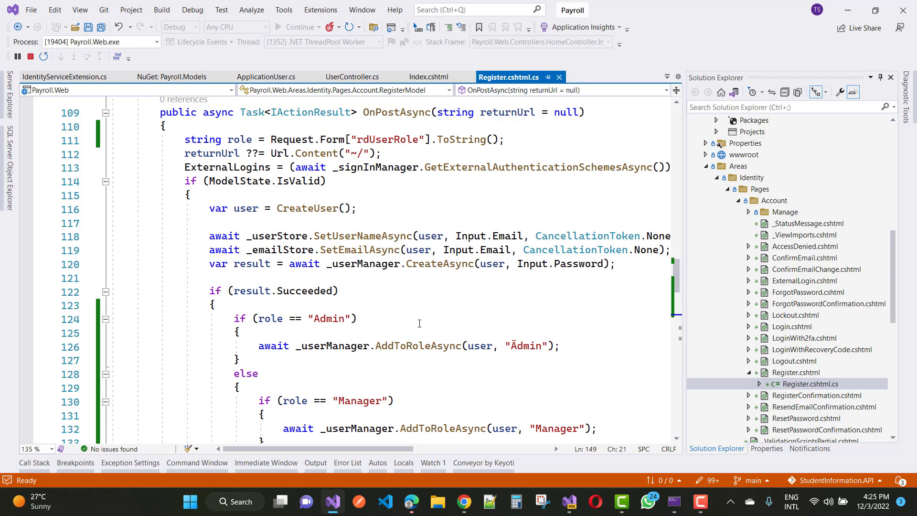
pyautogui.scroll(-3)
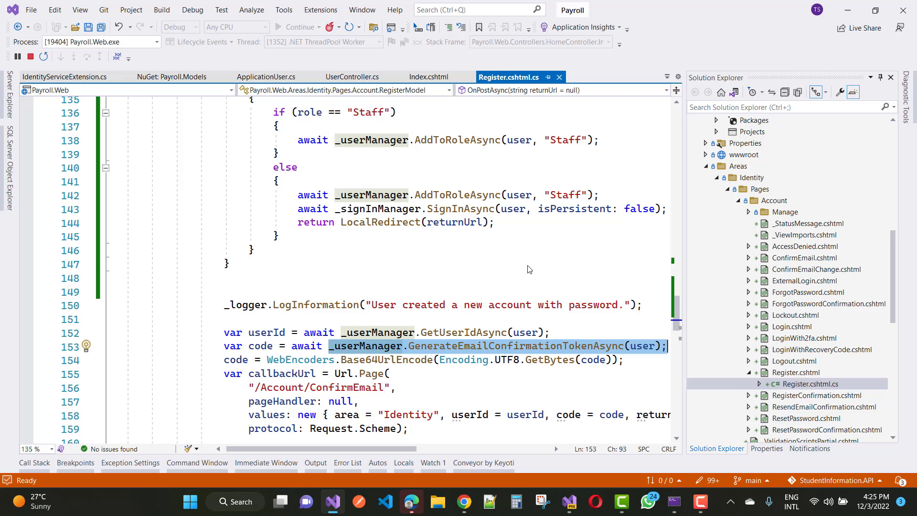
pyautogui.scroll(3)
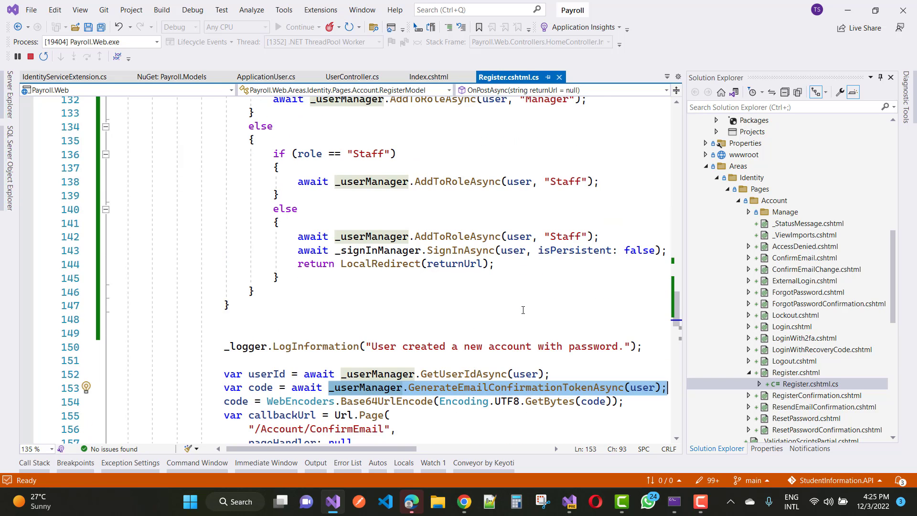
pyautogui.scroll(3)
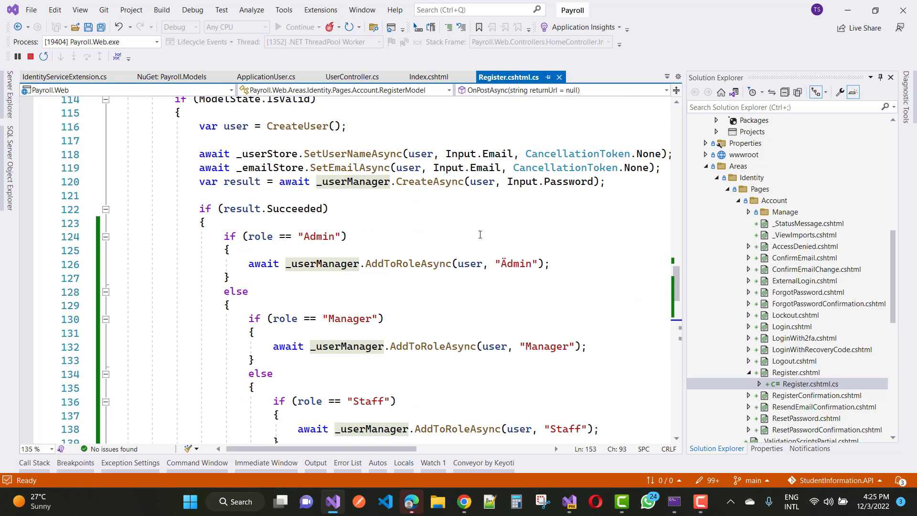
pyautogui.scroll(-3)
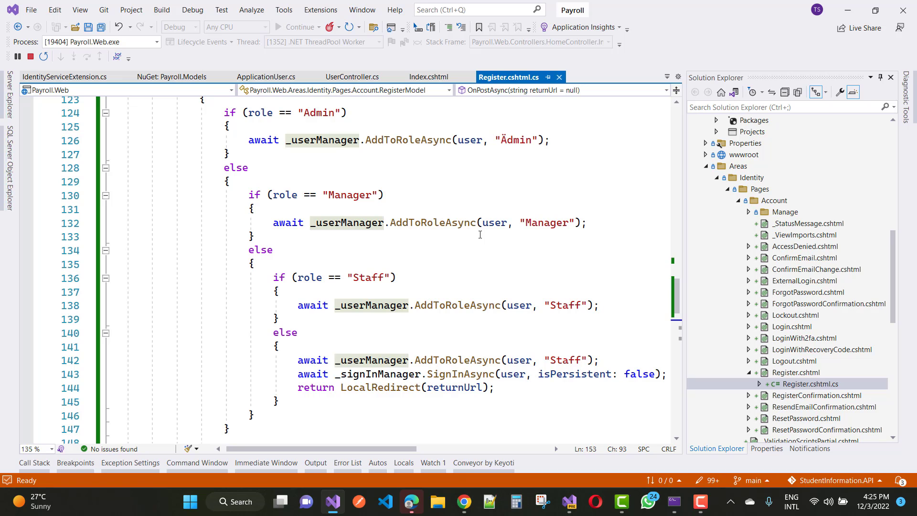
pyautogui.scroll(3)
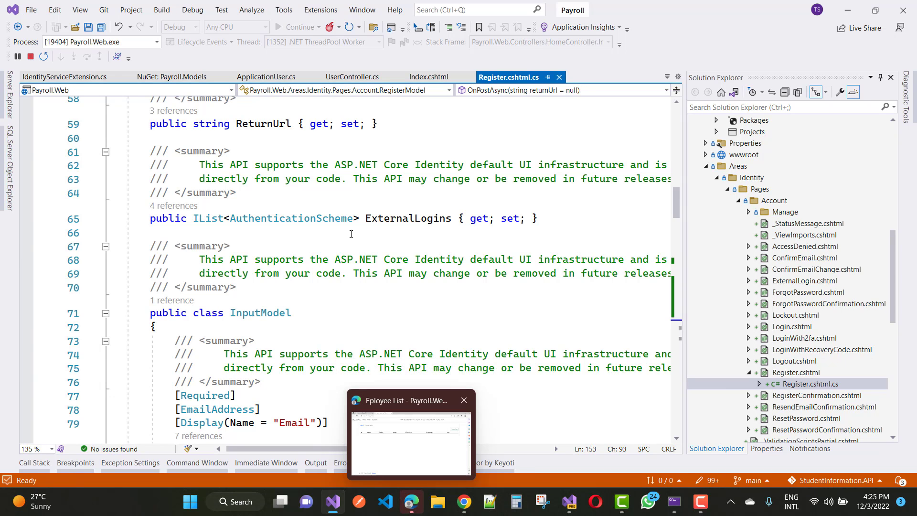
# Return to the IdentityServiceExtension.cs file
pyautogui.click(266, 76)
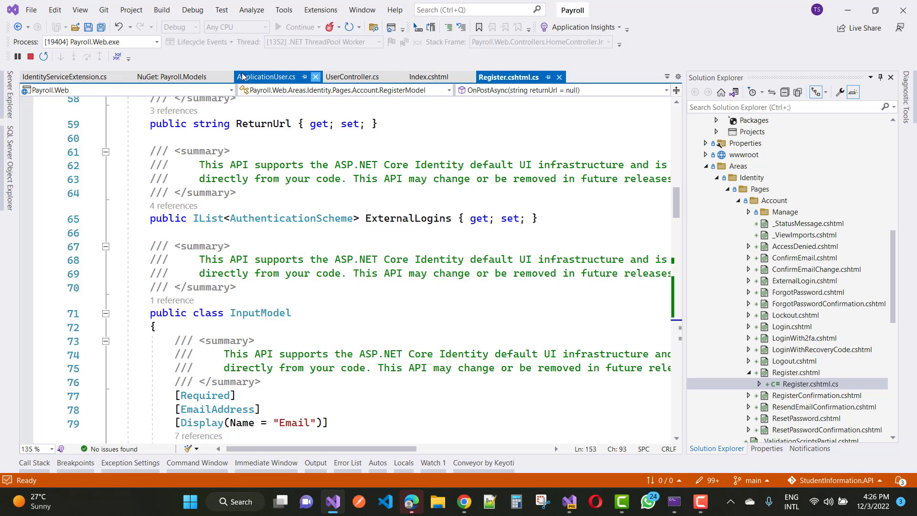
pyautogui.click(67, 76)
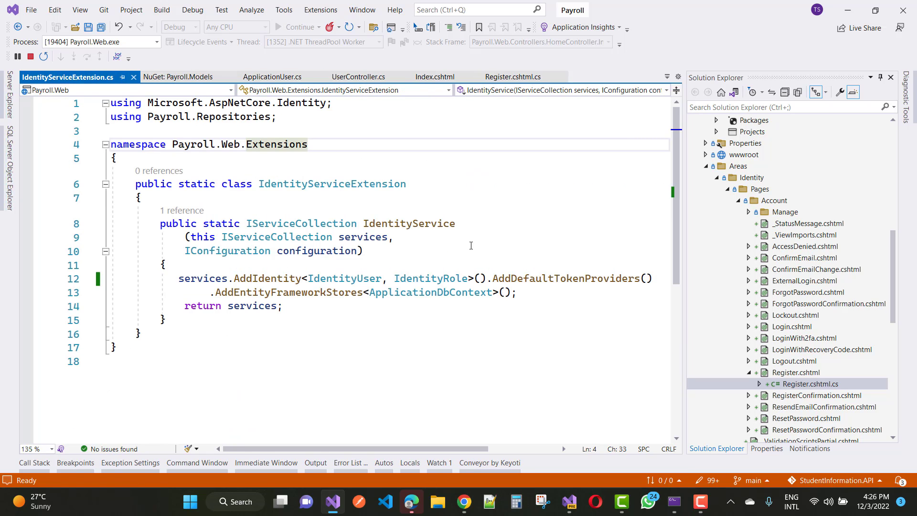
pyautogui.moveTo(596, 275)
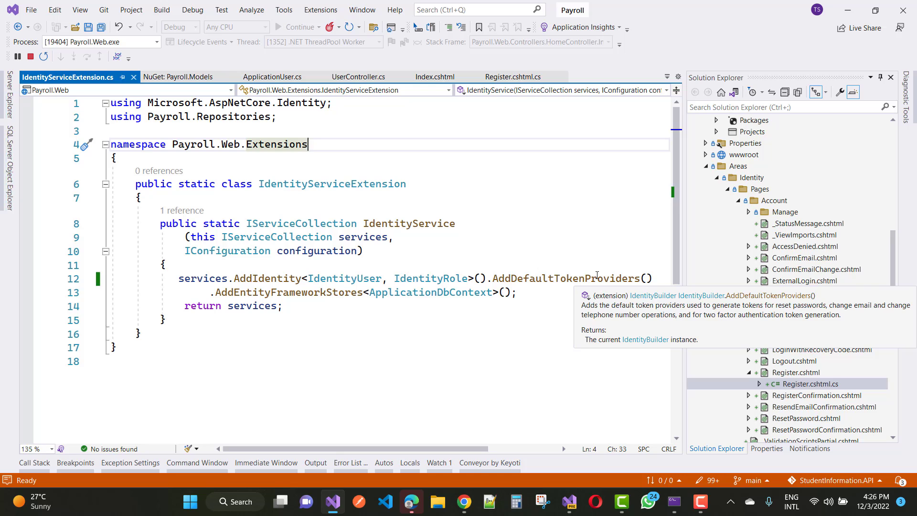
pyautogui.moveTo(578, 338)
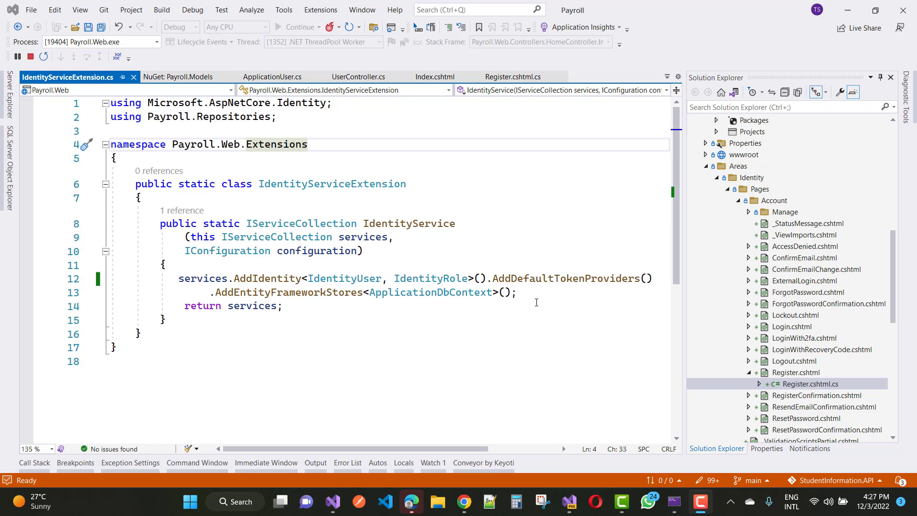
pyautogui.moveTo(313, 308)
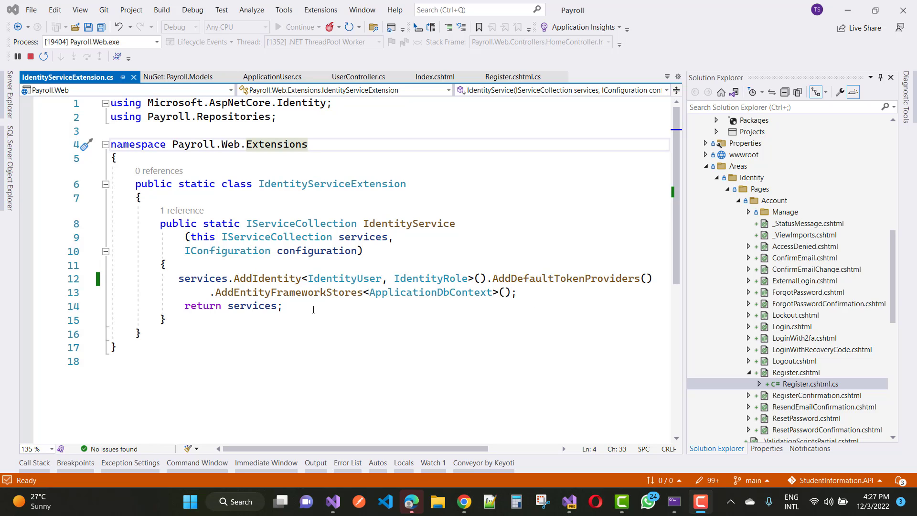
pyautogui.moveTo(252, 191)
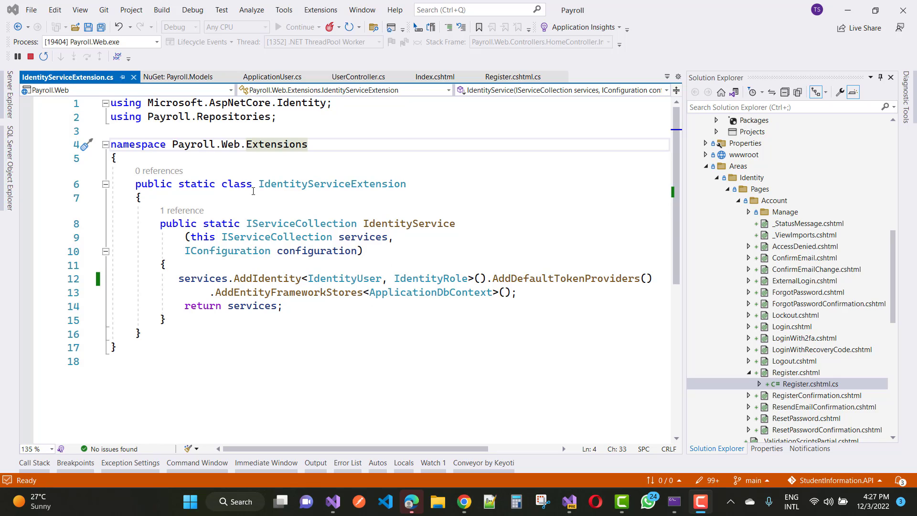
pyautogui.moveTo(312, 113)
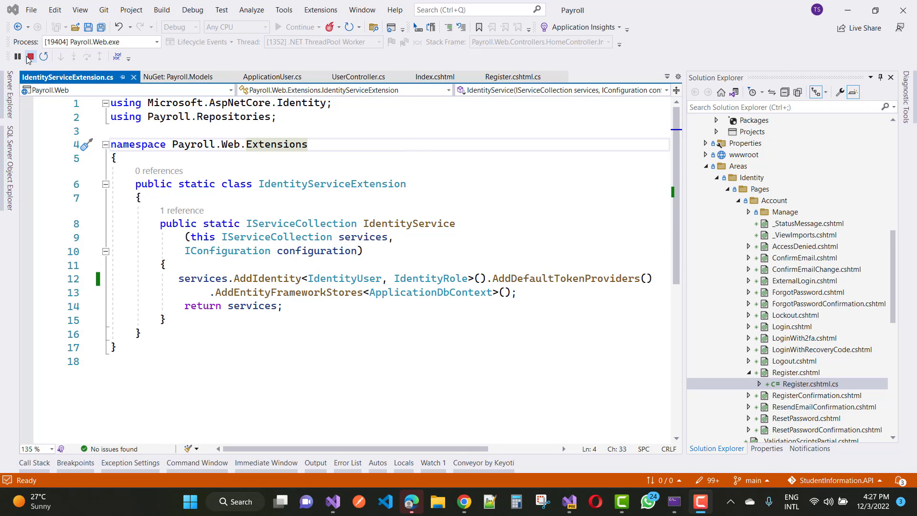
# Stop the running Payroll.Web debugging session
pyautogui.click(27, 56)
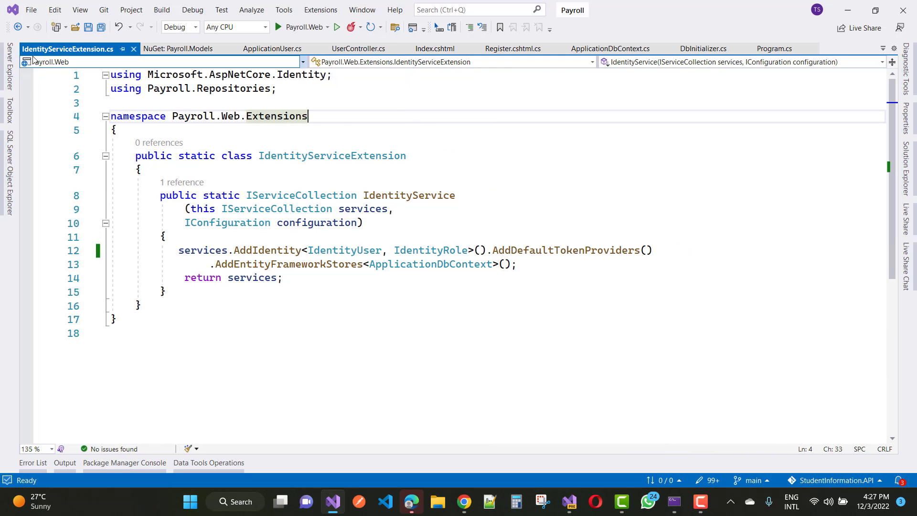
# Save IdentityServiceExtension.cs and launch Payroll.Web in Edge, signed in as admin
pyautogui.press('ctrl+s')
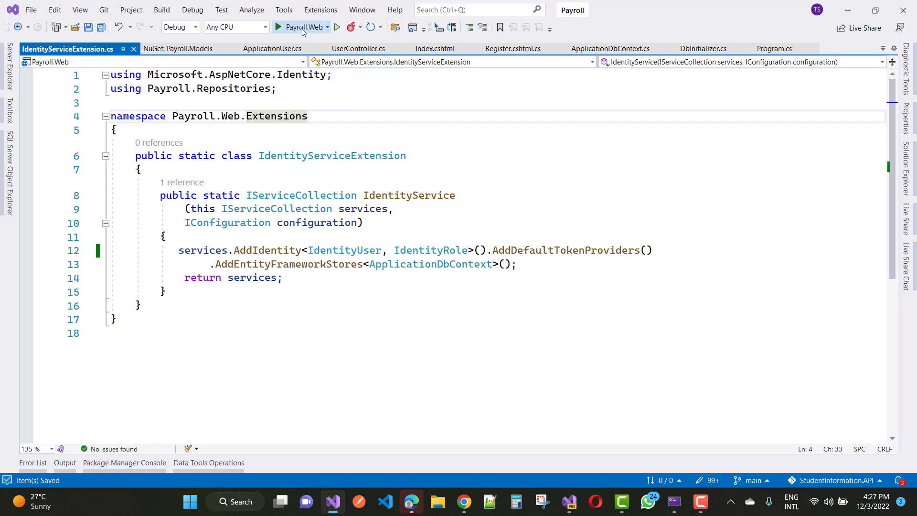
pyautogui.click(280, 27)
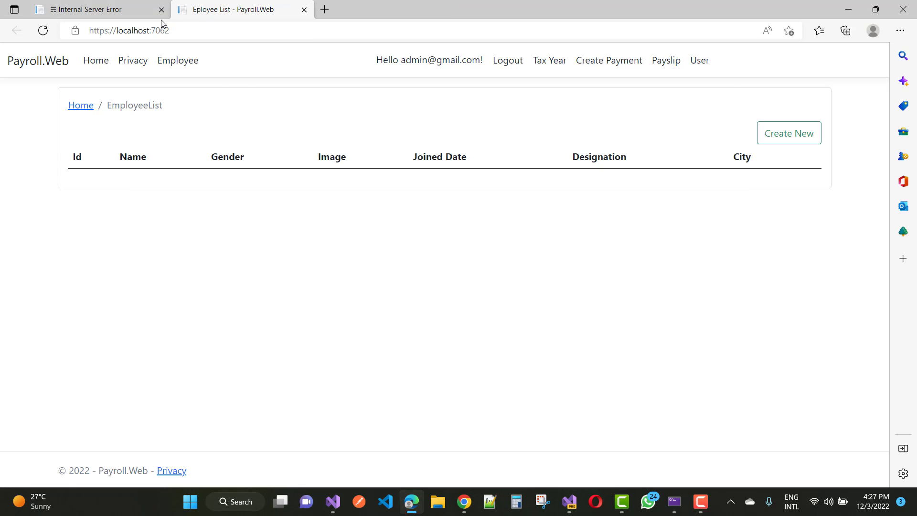
# Close the Internal Server Error tab and bring up the Create Employee form
pyautogui.click(162, 9)
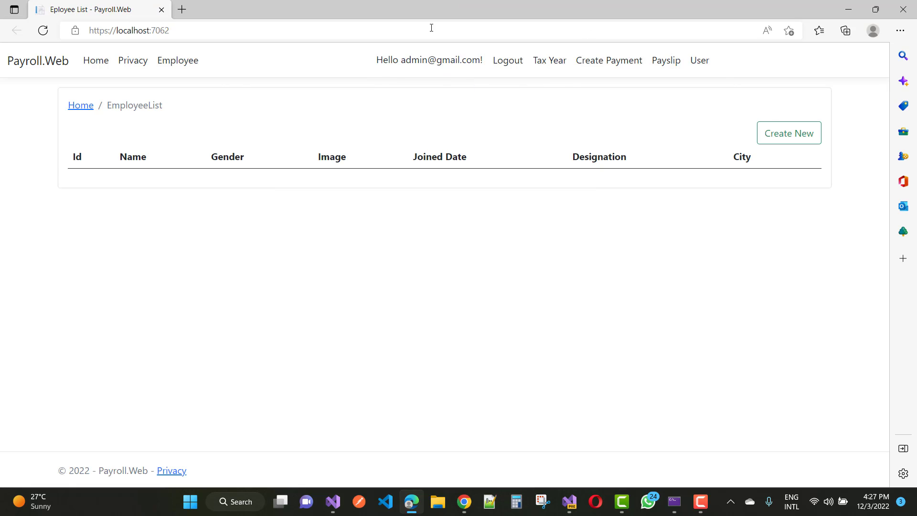
pyautogui.click(789, 133)
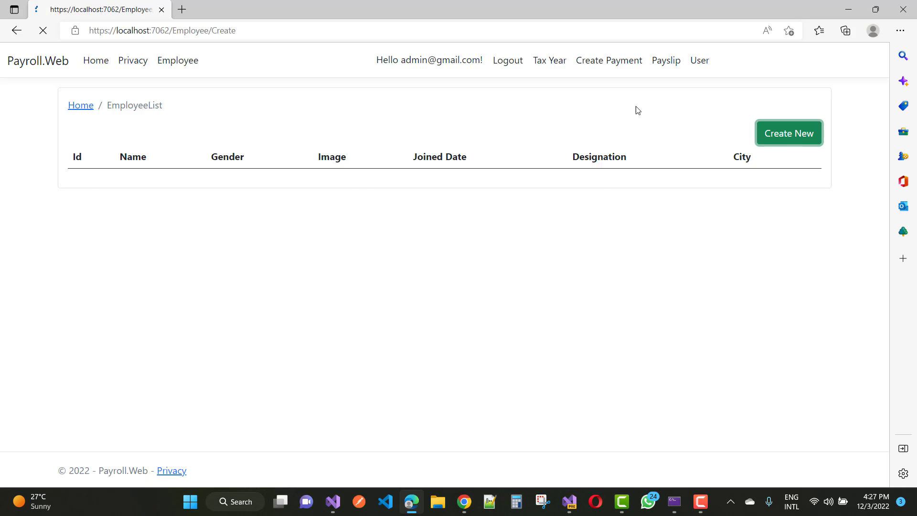
pyautogui.click(788, 133)
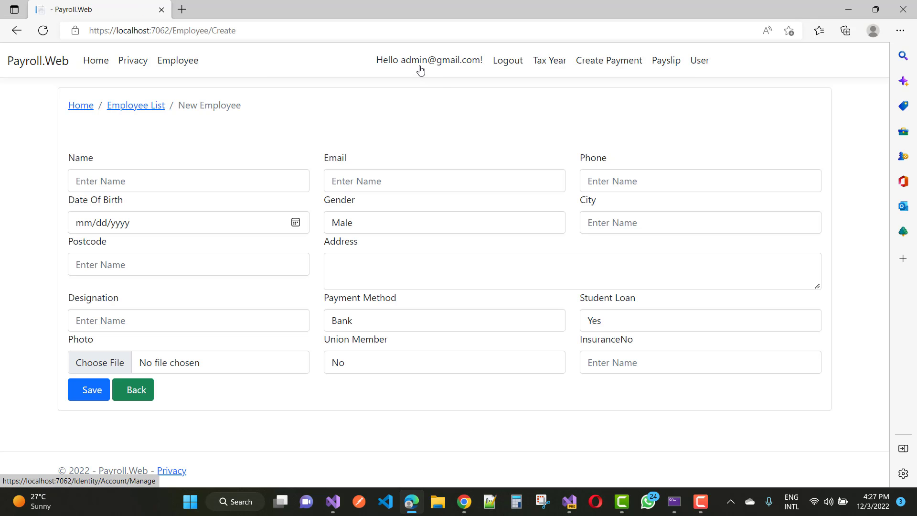
# Visit the admin profile page, the Users List, and start a new registration
pyautogui.click(429, 60)
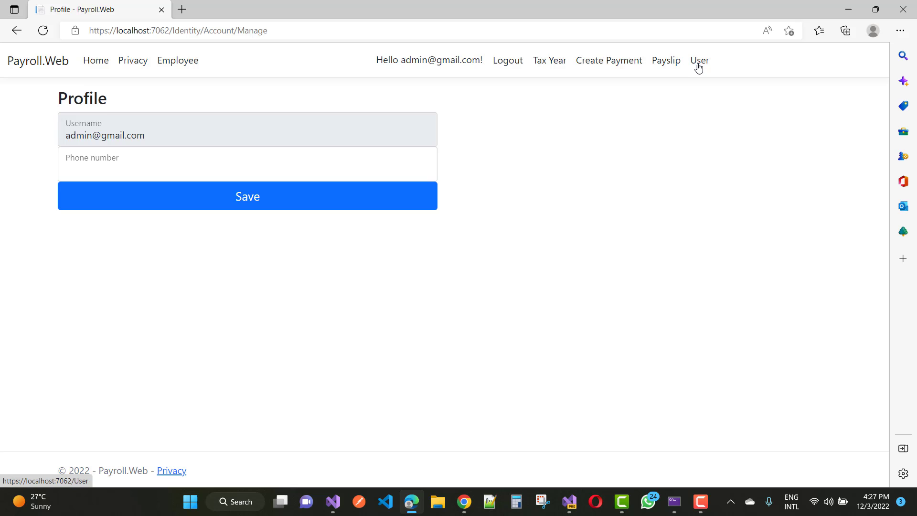
pyautogui.click(699, 60)
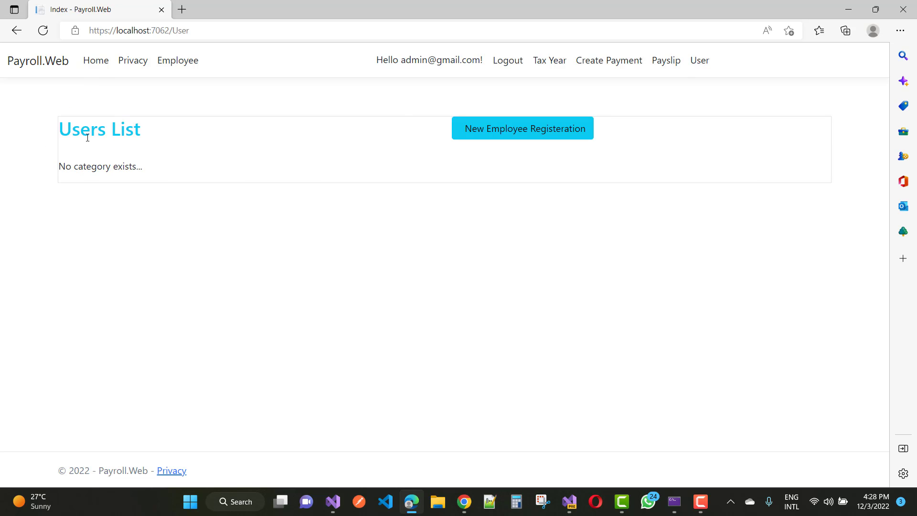
pyautogui.click(522, 128)
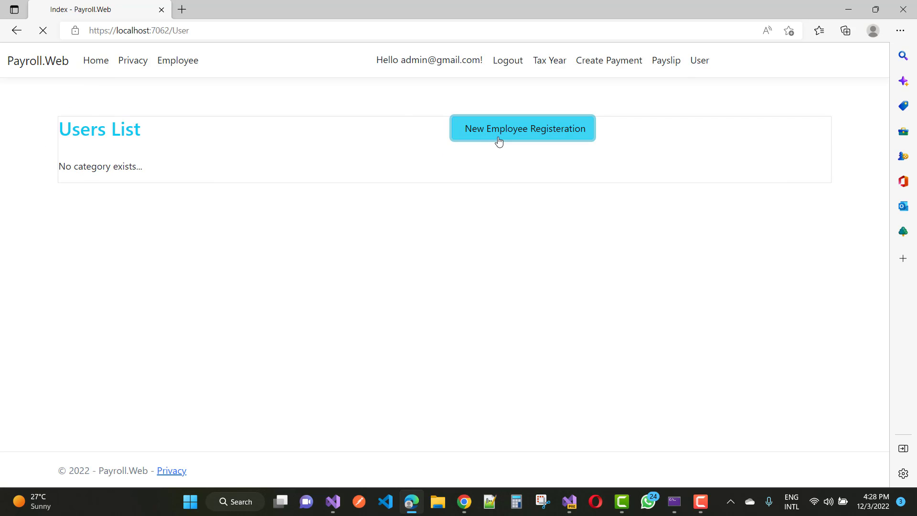
pyautogui.click(522, 128)
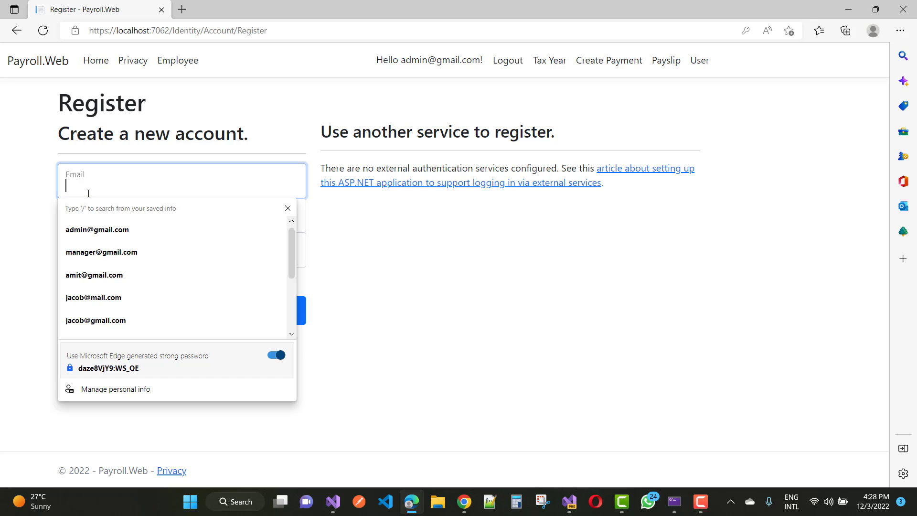
pyautogui.write('Ma')
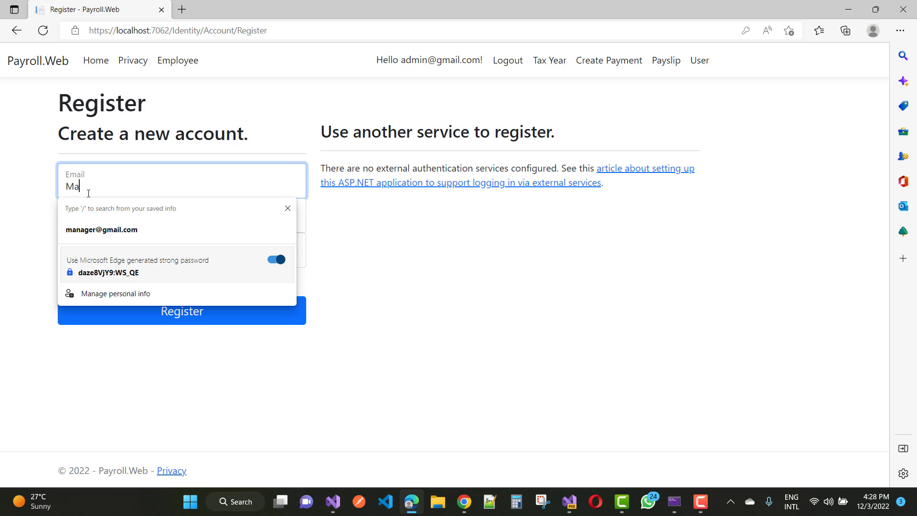
pyautogui.write('n')
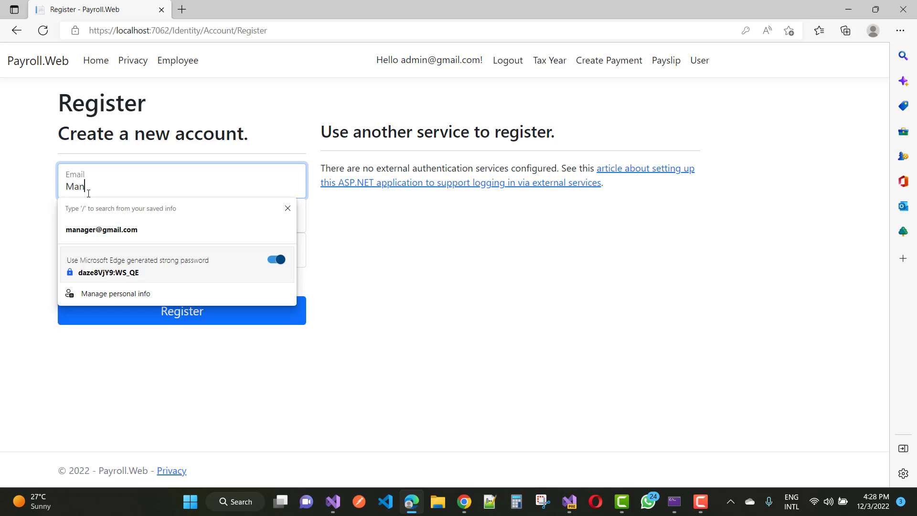
pyautogui.write('s')
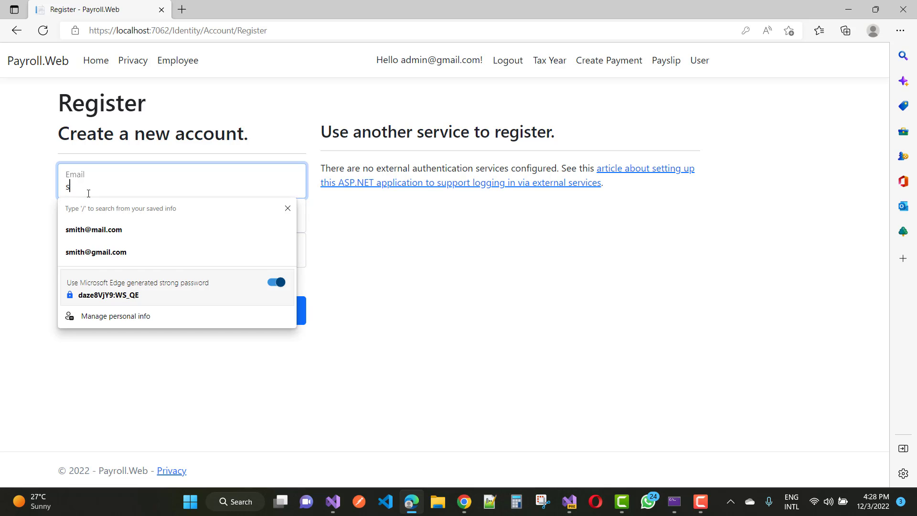
pyautogui.write('taff')
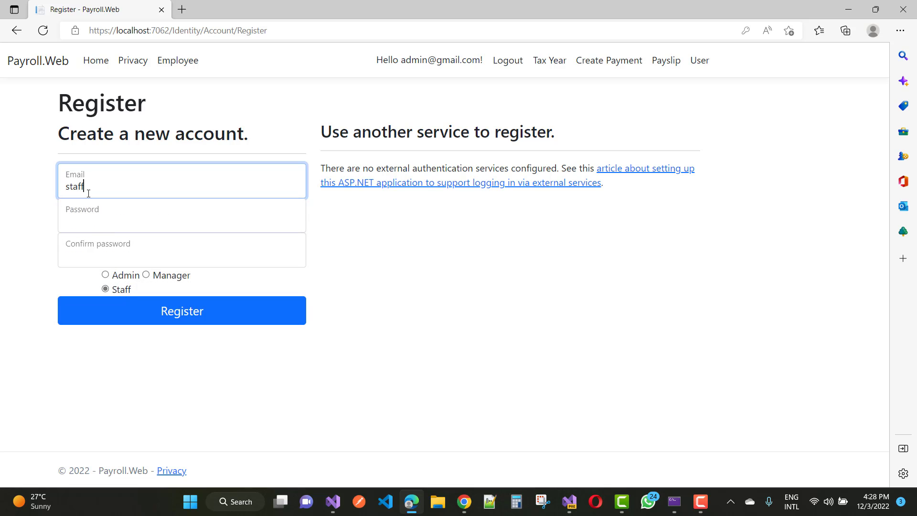
pyautogui.write('@g')
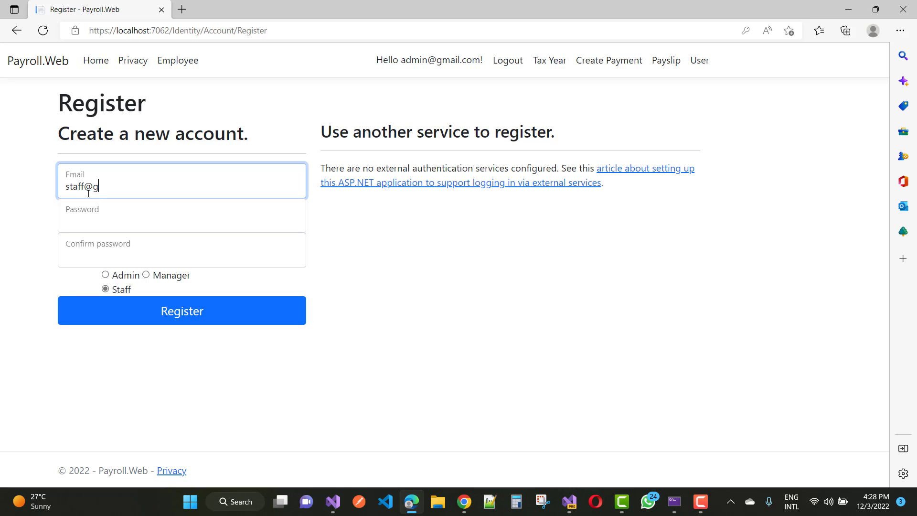
# Fill in the password and its confirmation, keeping the Staff role
pyautogui.click(182, 219)
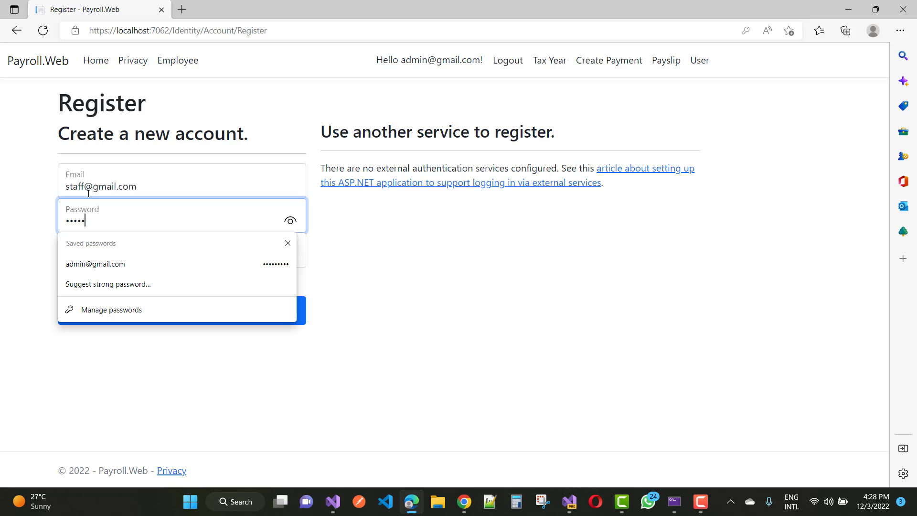
pyautogui.click(182, 250)
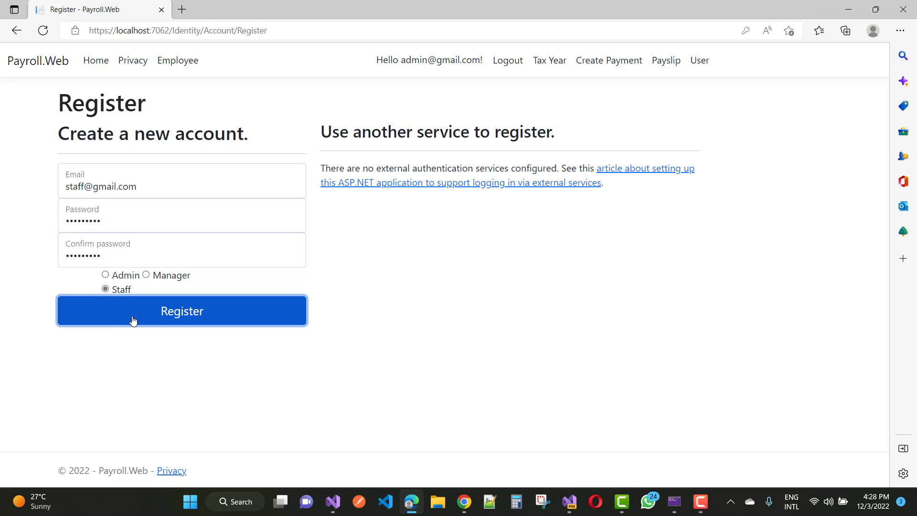
pyautogui.click(182, 310)
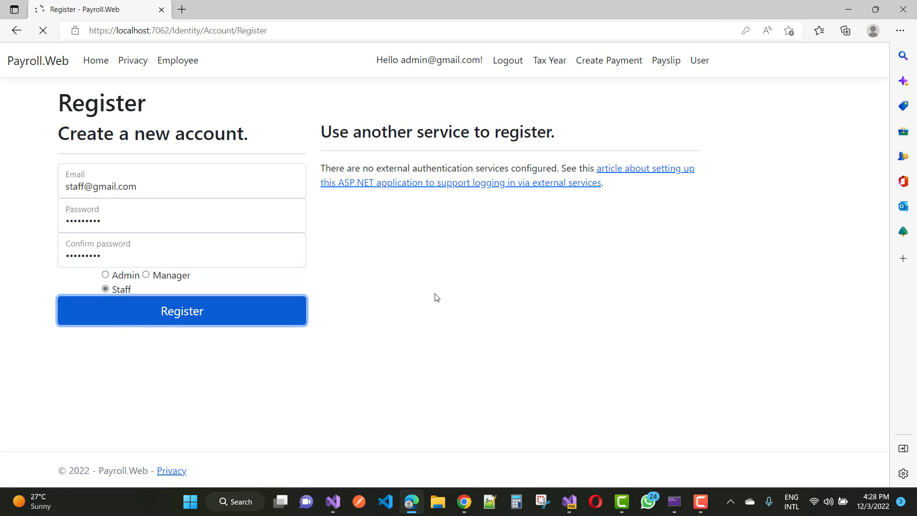
pyautogui.click(182, 310)
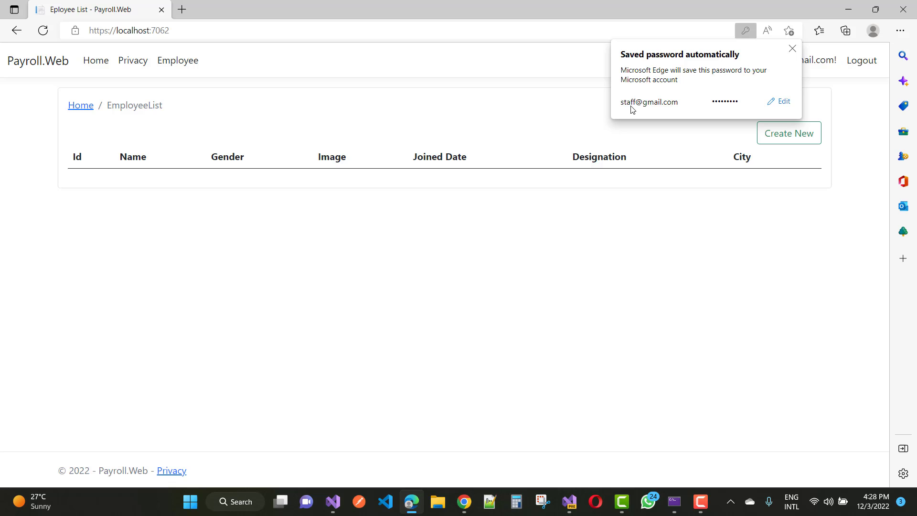
pyautogui.moveTo(501, 106)
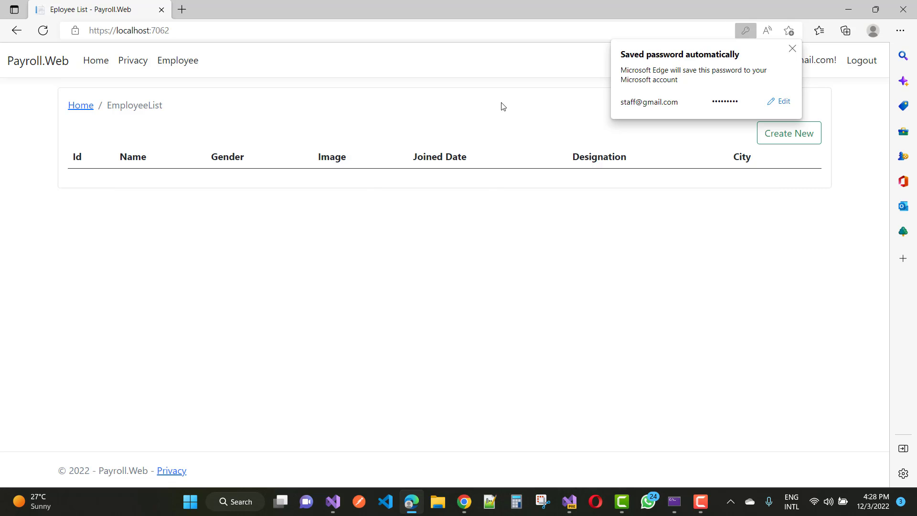
pyautogui.click(793, 48)
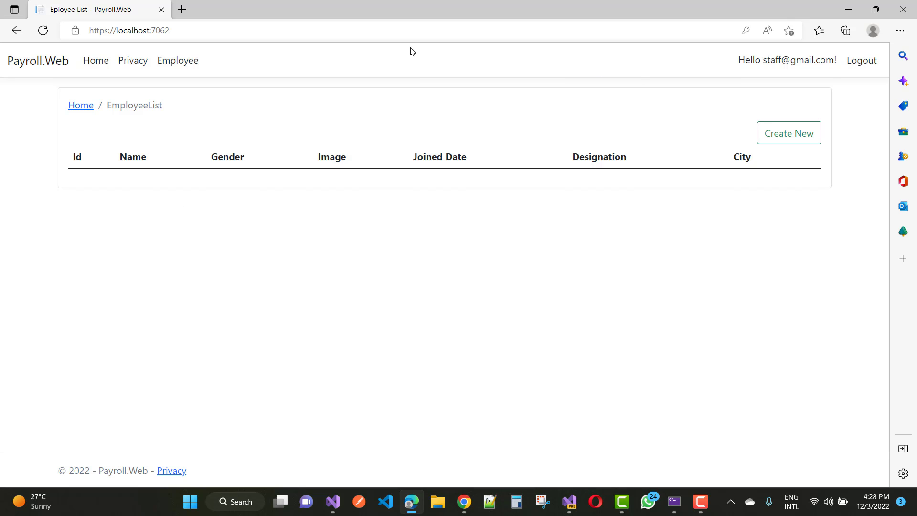
pyautogui.moveTo(436, 92)
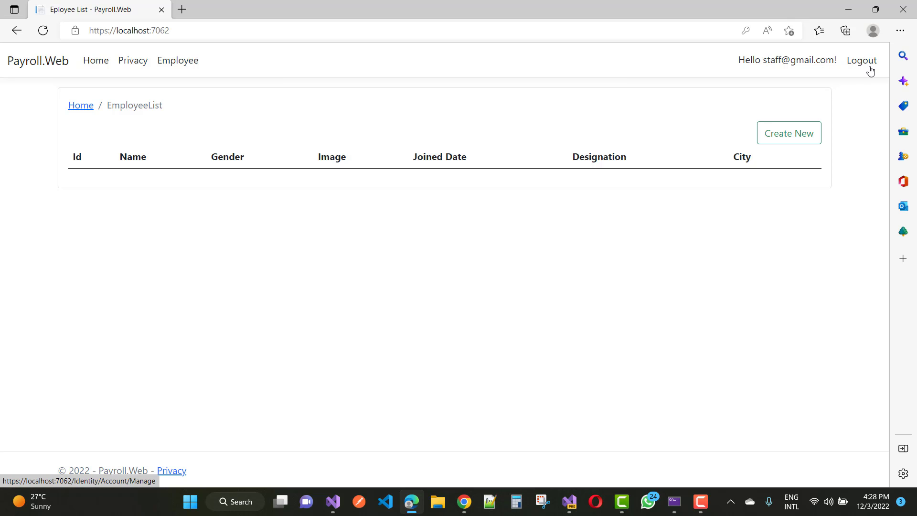
pyautogui.click(860, 61)
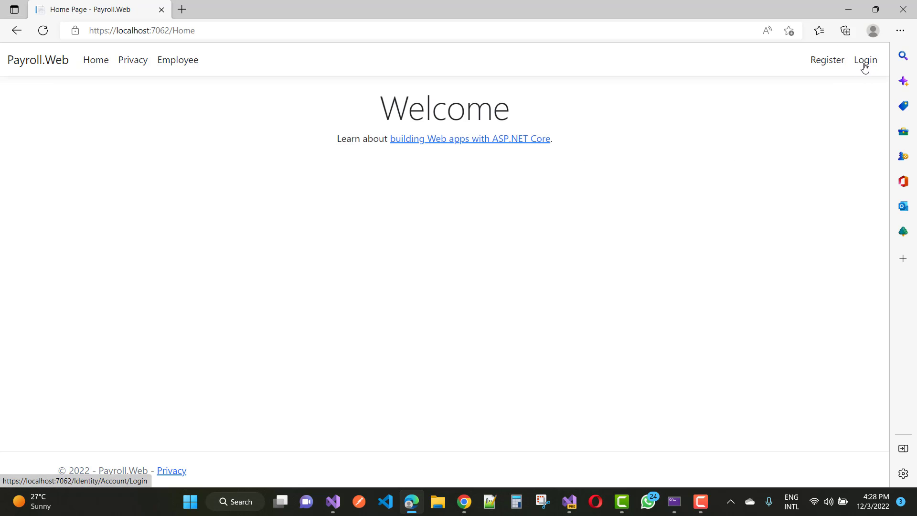
pyautogui.click(865, 60)
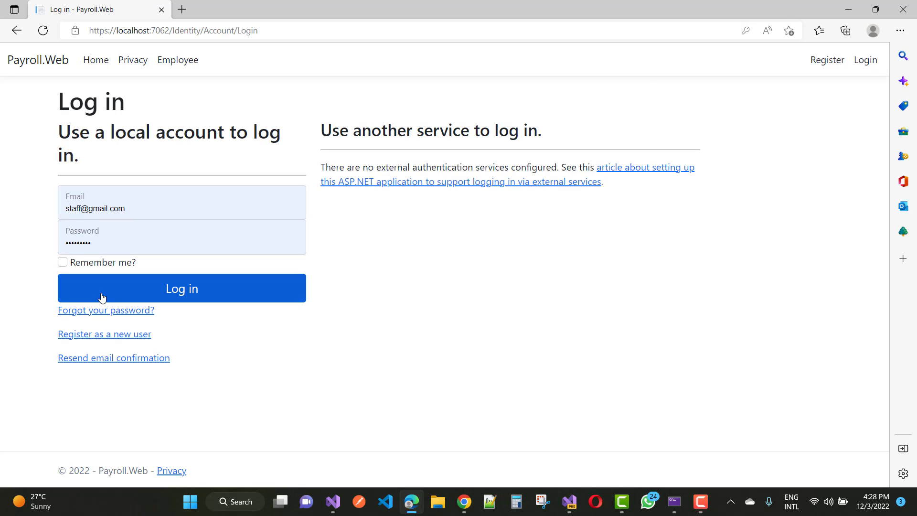
pyautogui.click(181, 288)
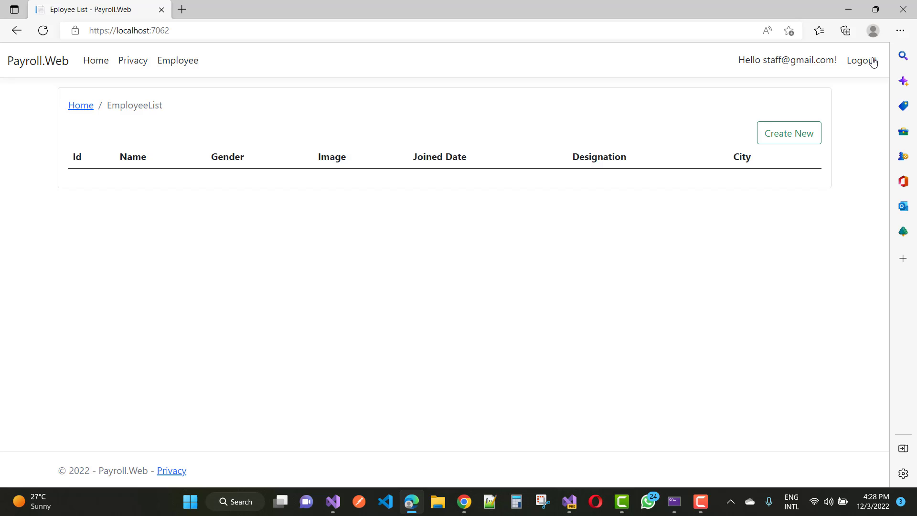
pyautogui.click(860, 60)
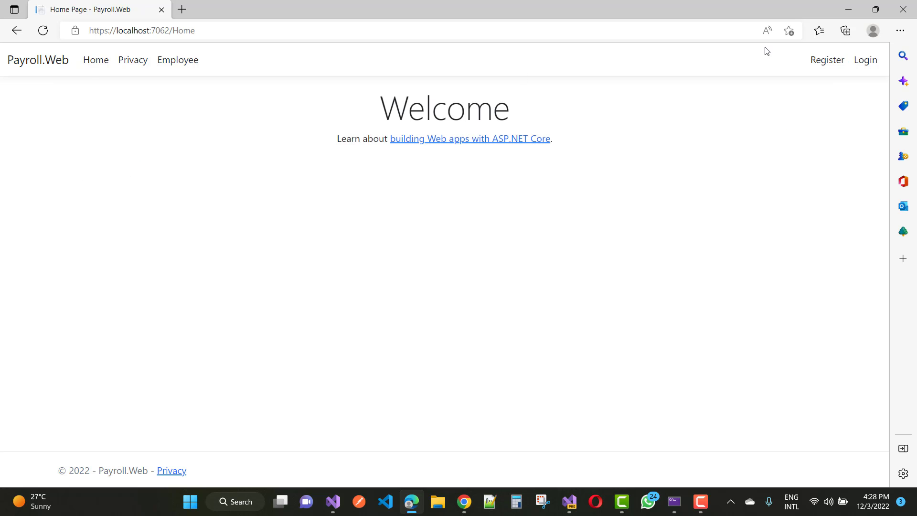
pyautogui.click(865, 59)
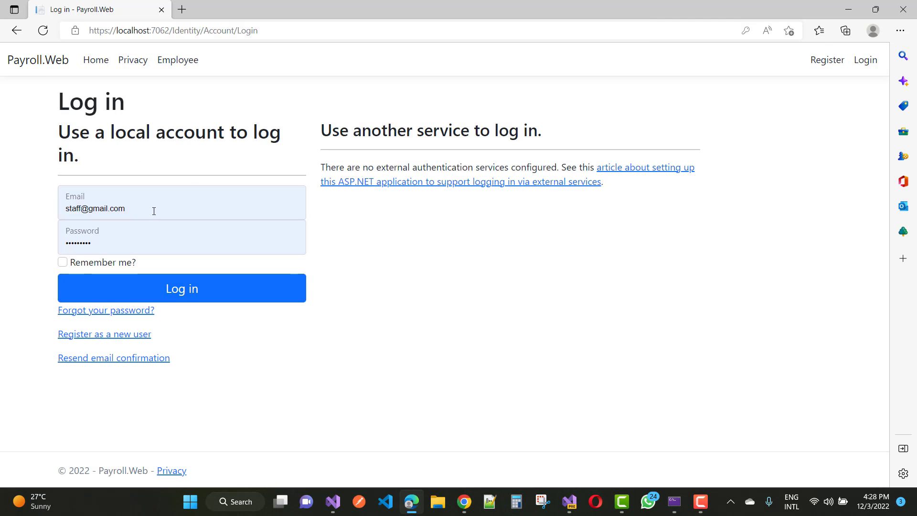
pyautogui.click(176, 207)
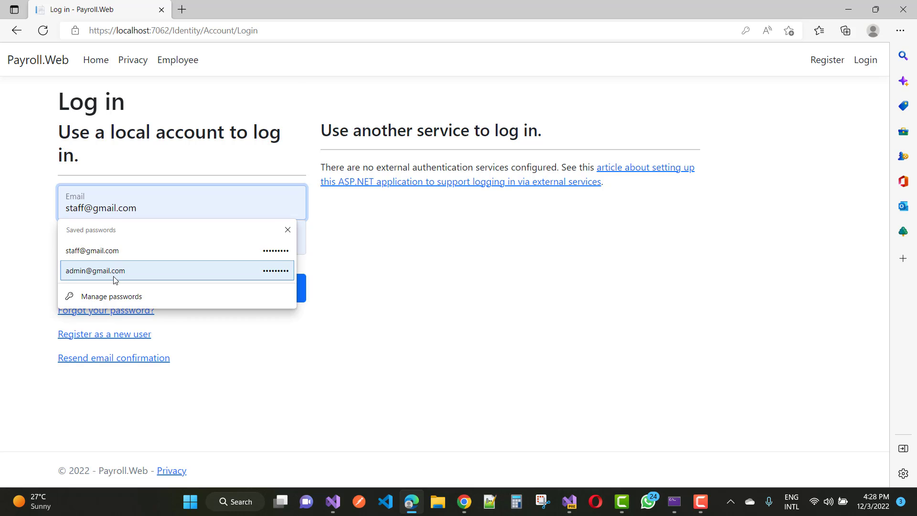
pyautogui.click(93, 270)
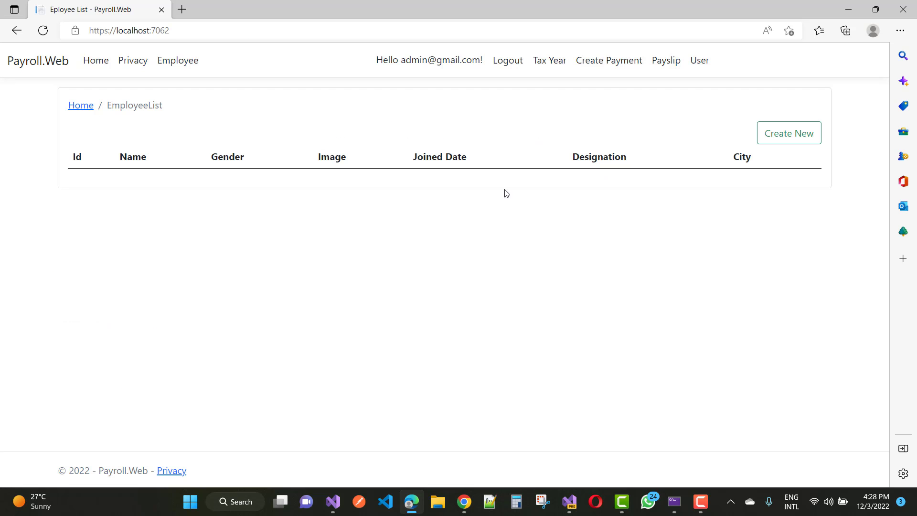
pyautogui.click(699, 61)
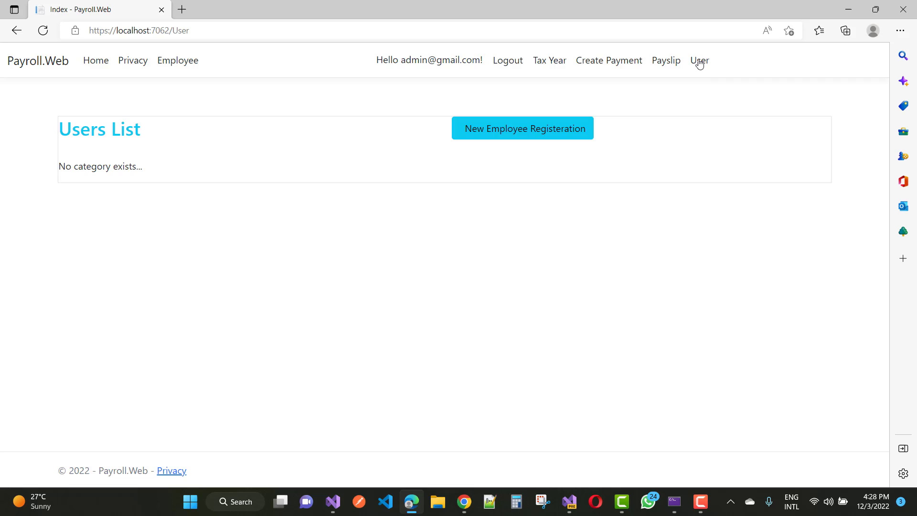
pyautogui.moveTo(163, 248)
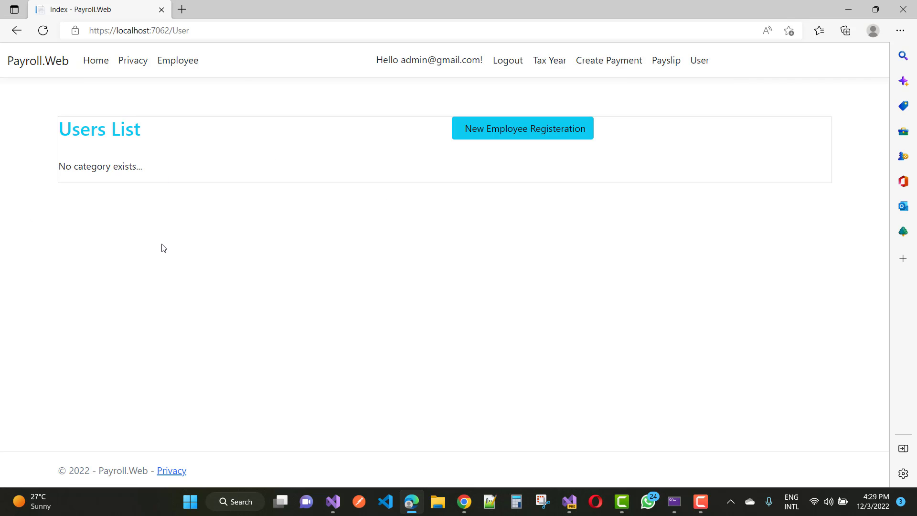
pyautogui.moveTo(245, 262)
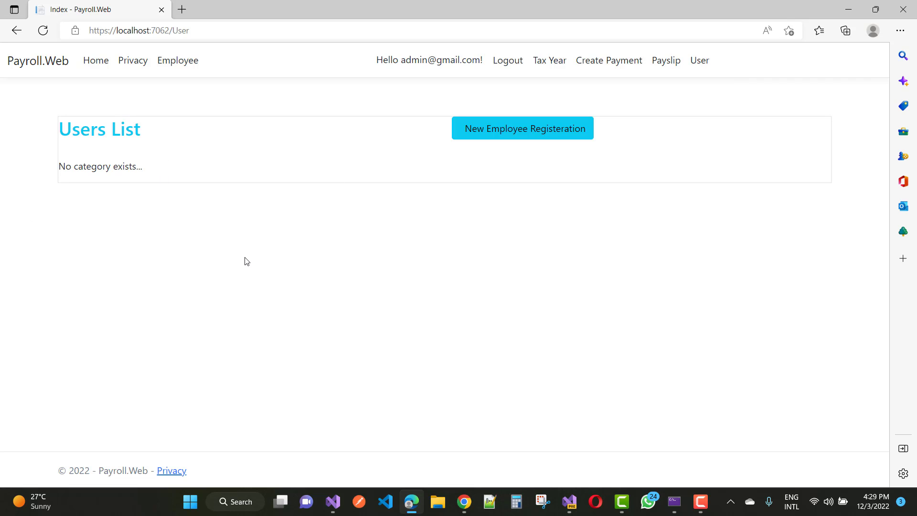